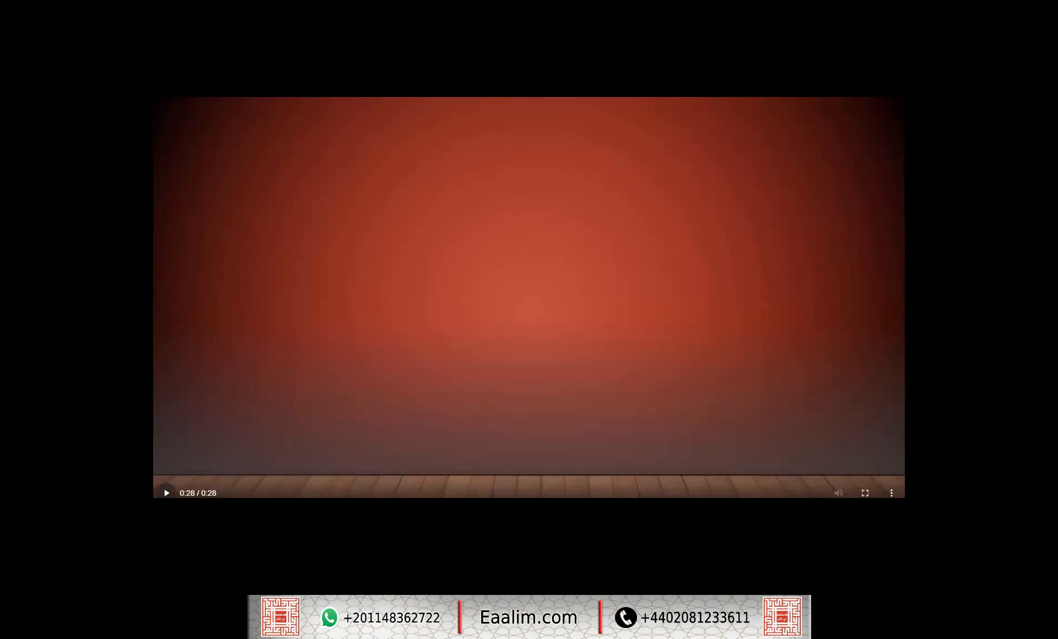
- Leave the finished intro clip and switch to the Quran reader at Surah Az-Zalzalah
left_click(167, 493)
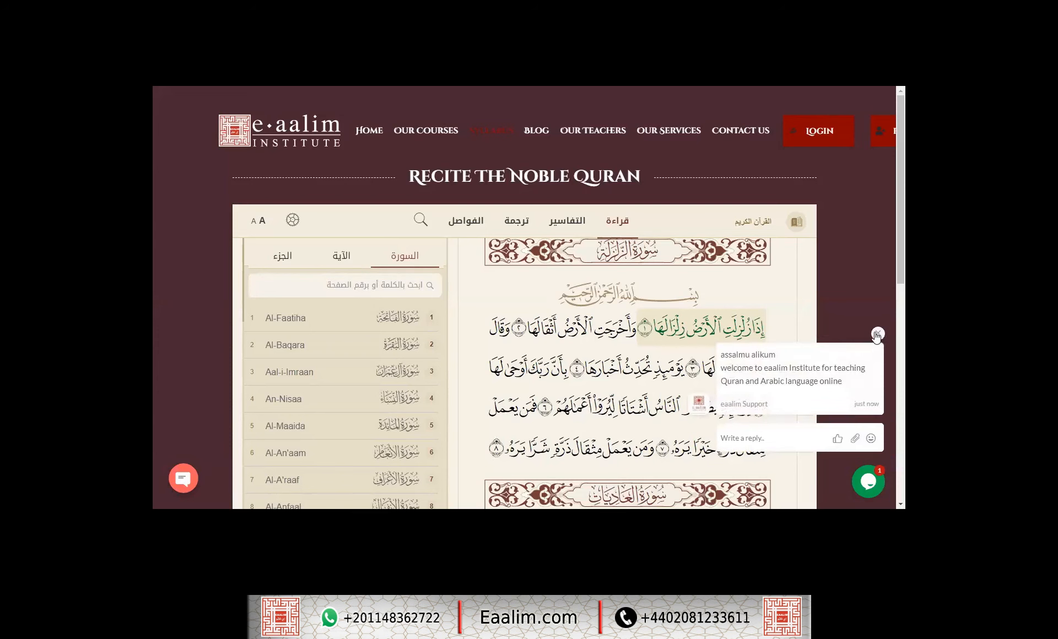
- Dismiss the eaalim Support chat greeting so Surah Az-Zalzalah is unobstructed
left_click(878, 335)
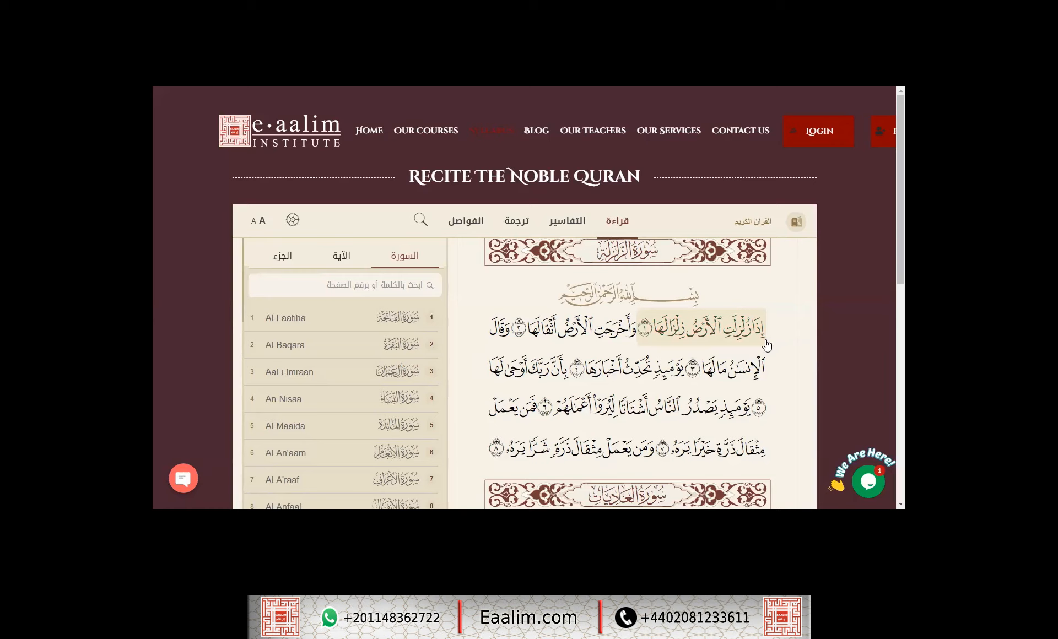
mouse_move(742, 342)
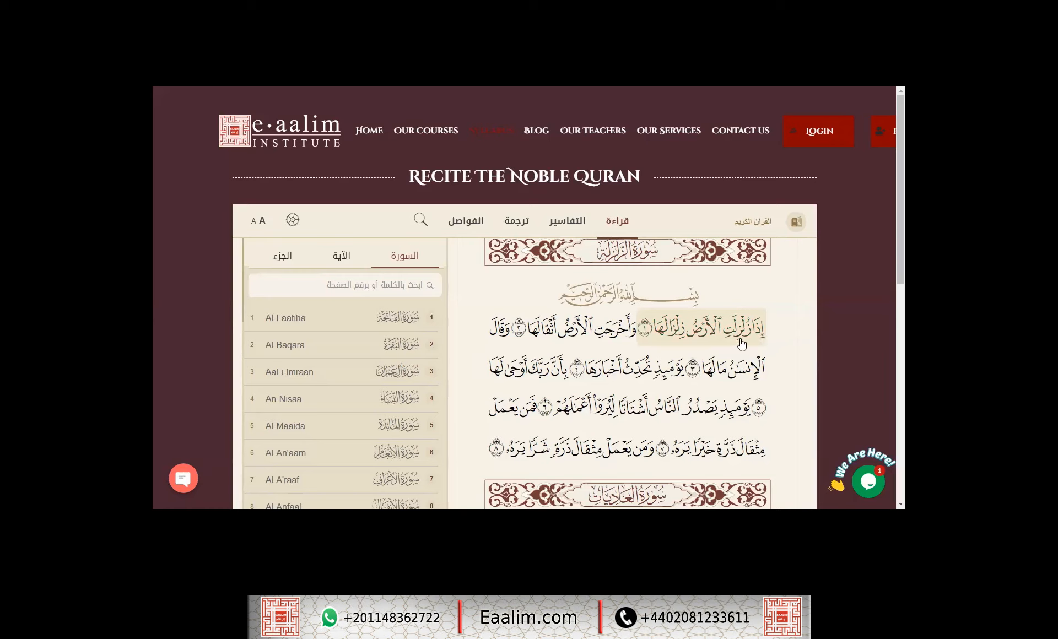
mouse_move(679, 347)
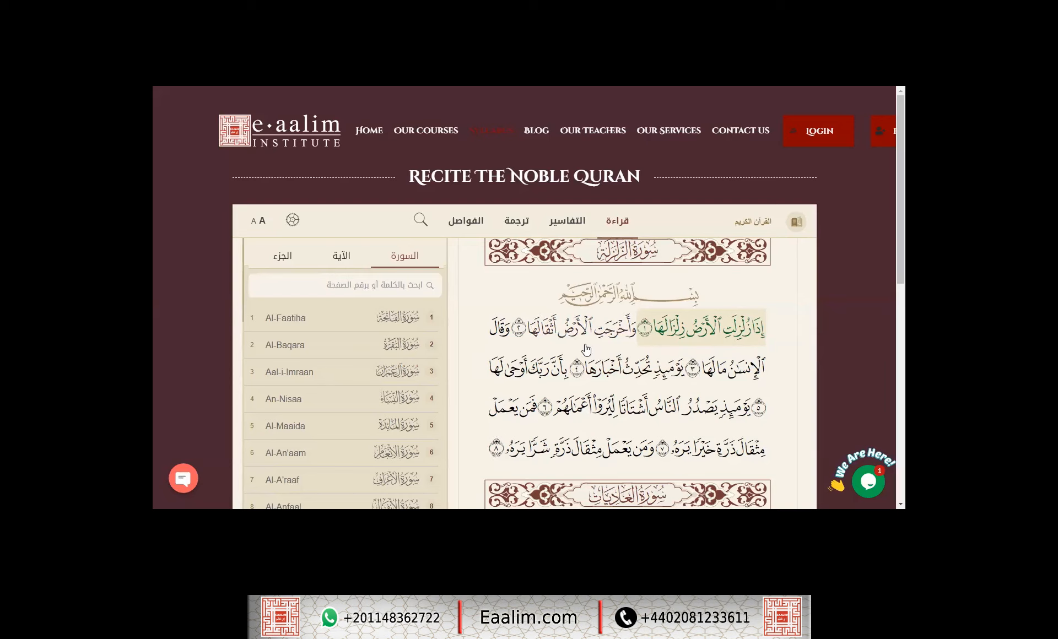
mouse_move(585, 327)
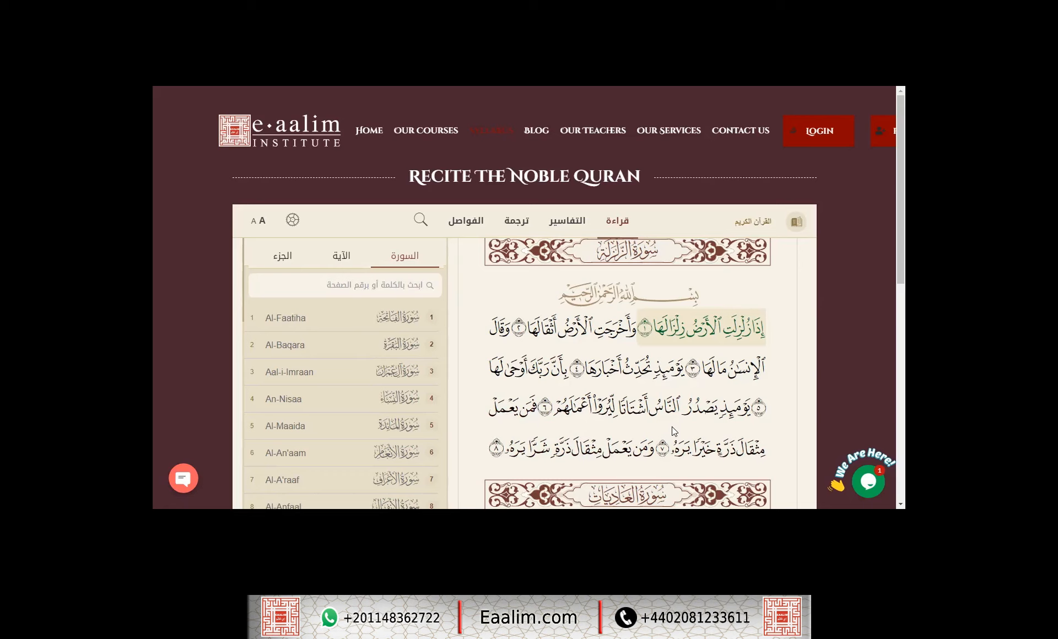
- Scroll down to Surah Al-Adiyat's heading and opening verses on page 599
scroll("down", 3)
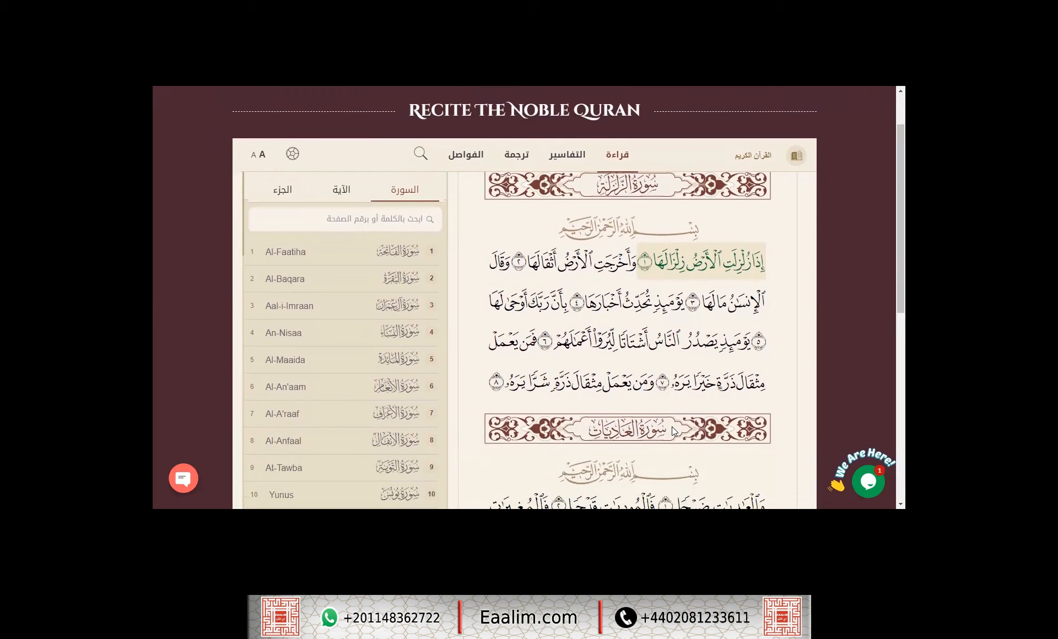
scroll("down", 3)
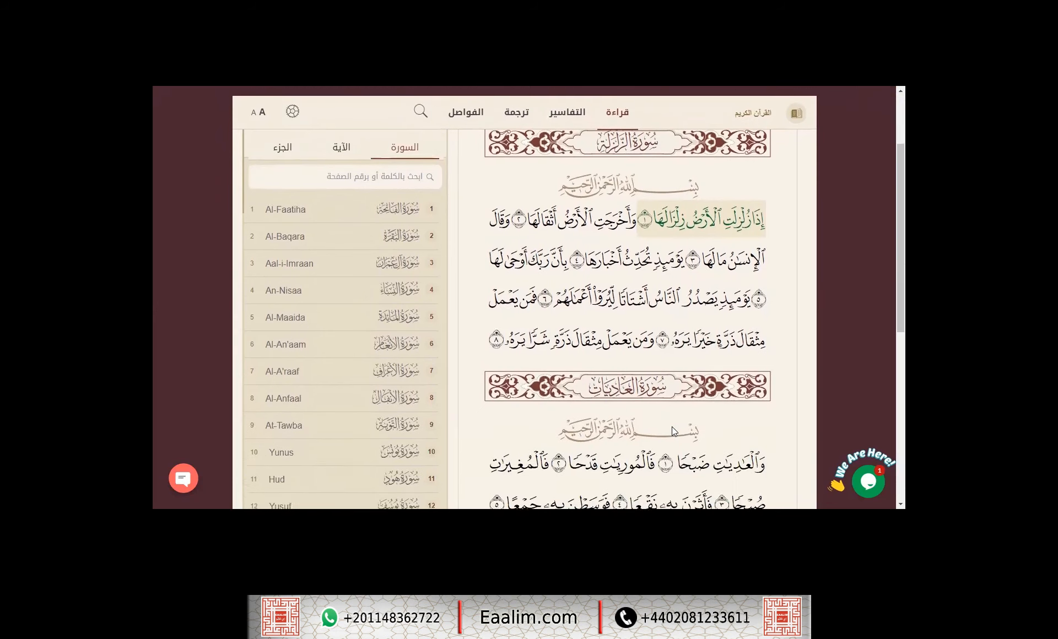
scroll("down", 3)
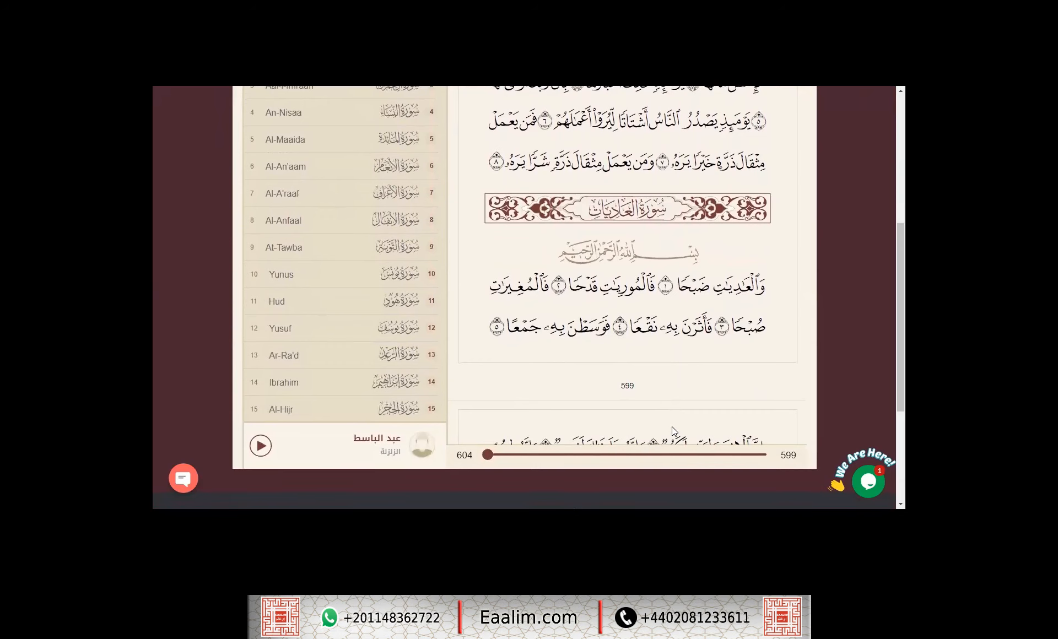
scroll("down", 3)
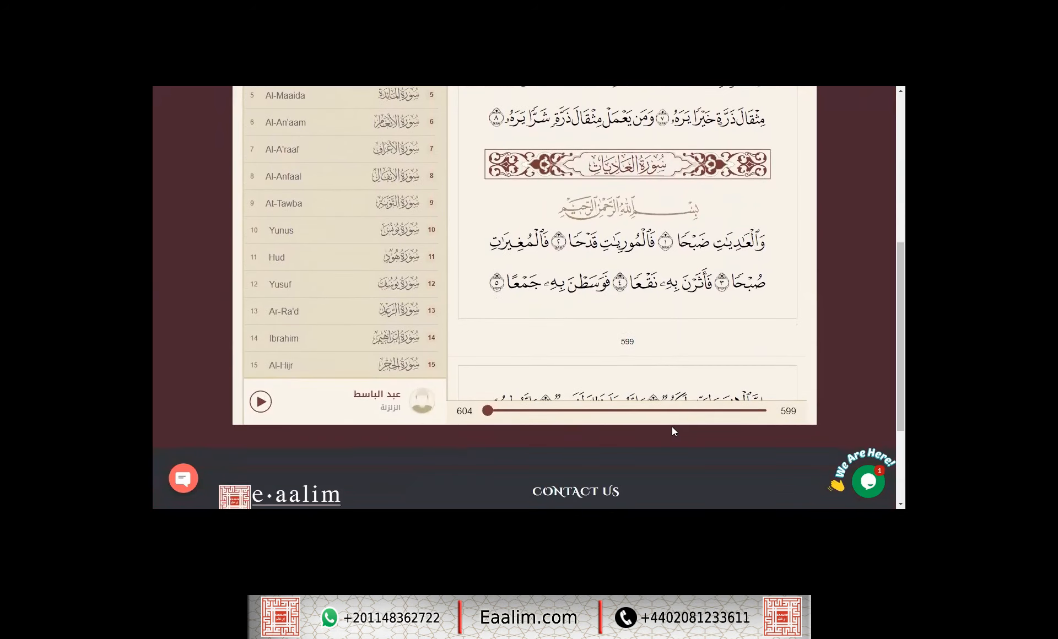
mouse_move(735, 310)
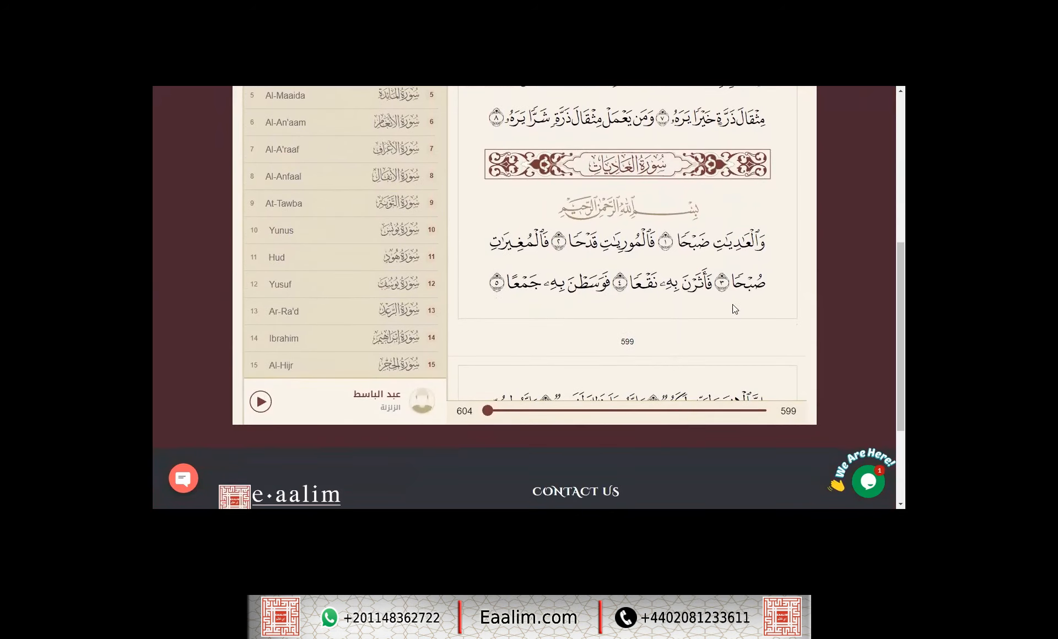
mouse_move(742, 317)
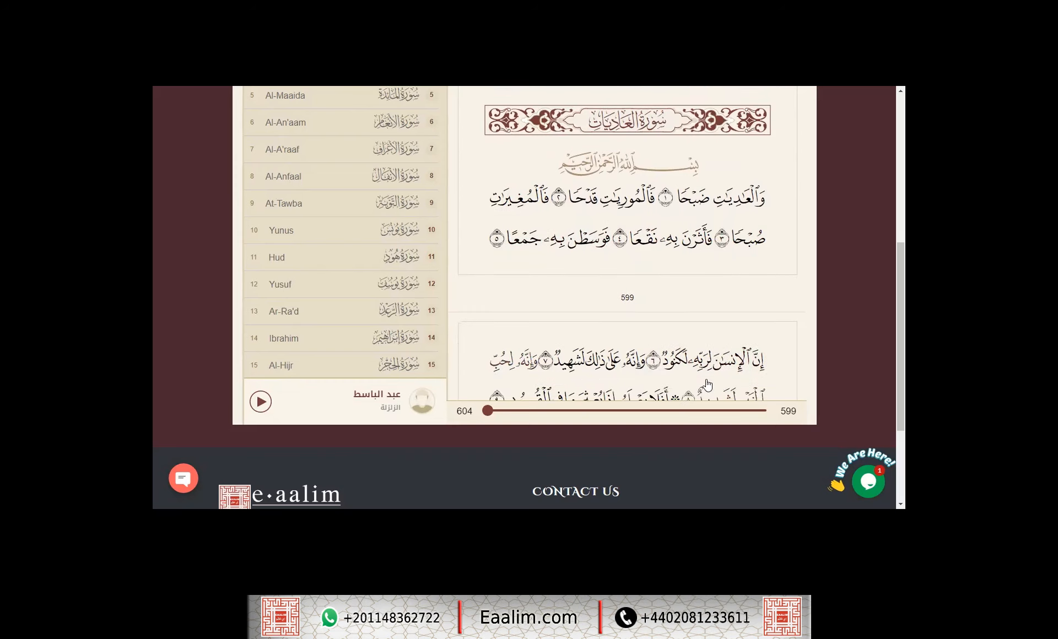
- Scroll down to Surah Al-Adiyat's closing verses 6–11 on page 600
scroll("down", 3)
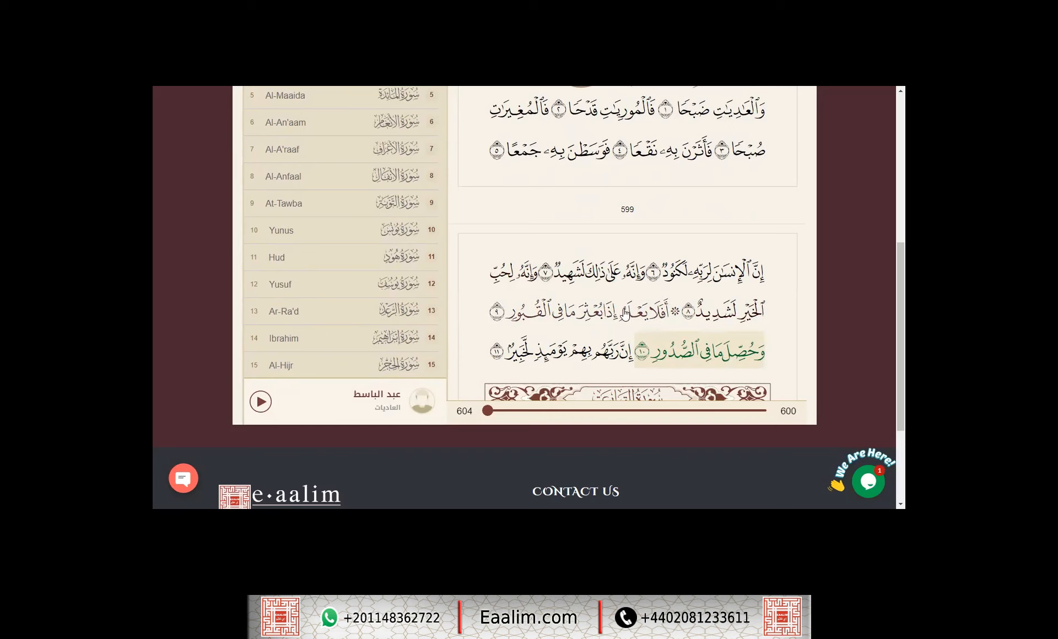
mouse_move(582, 290)
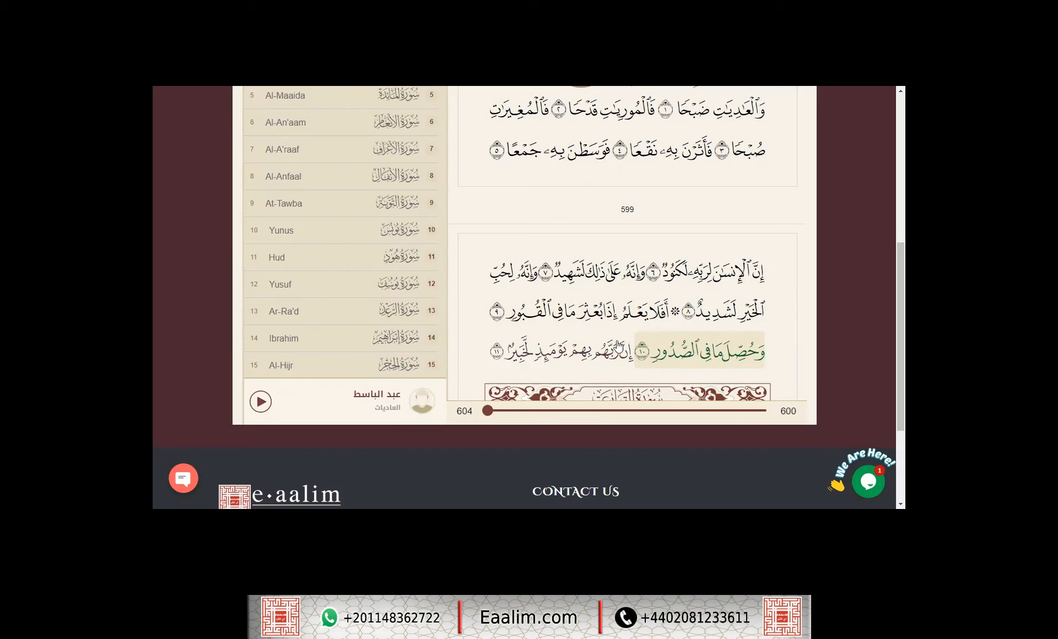
mouse_move(565, 360)
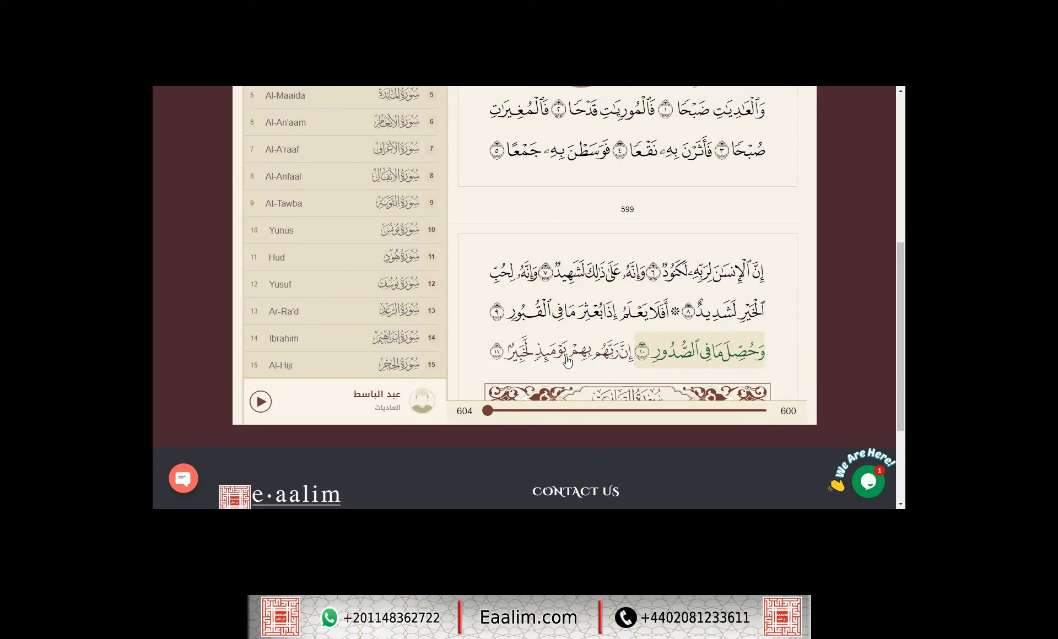
mouse_move(555, 360)
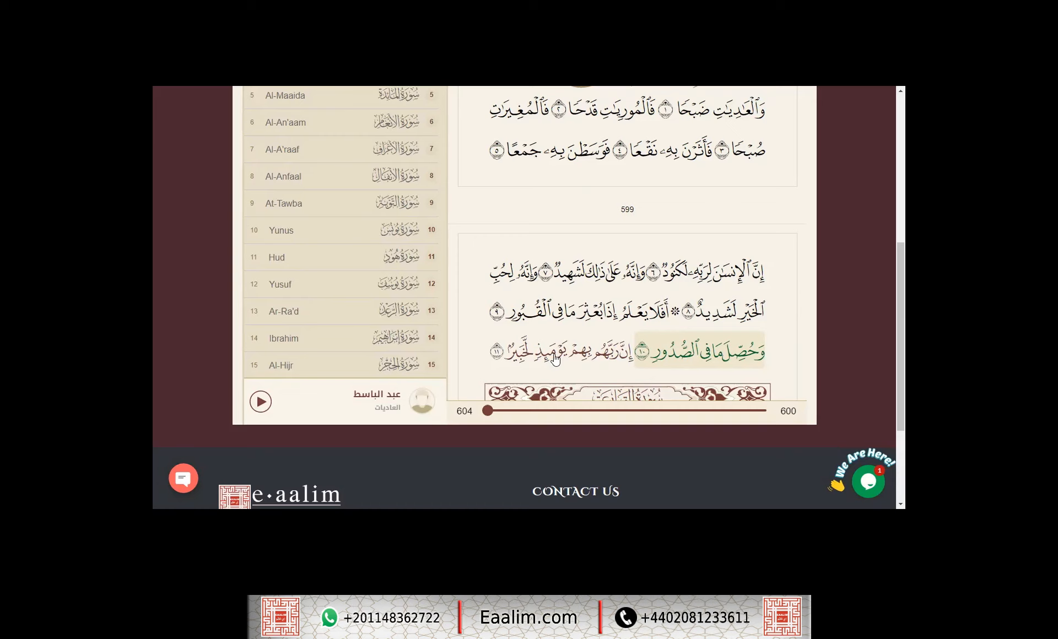